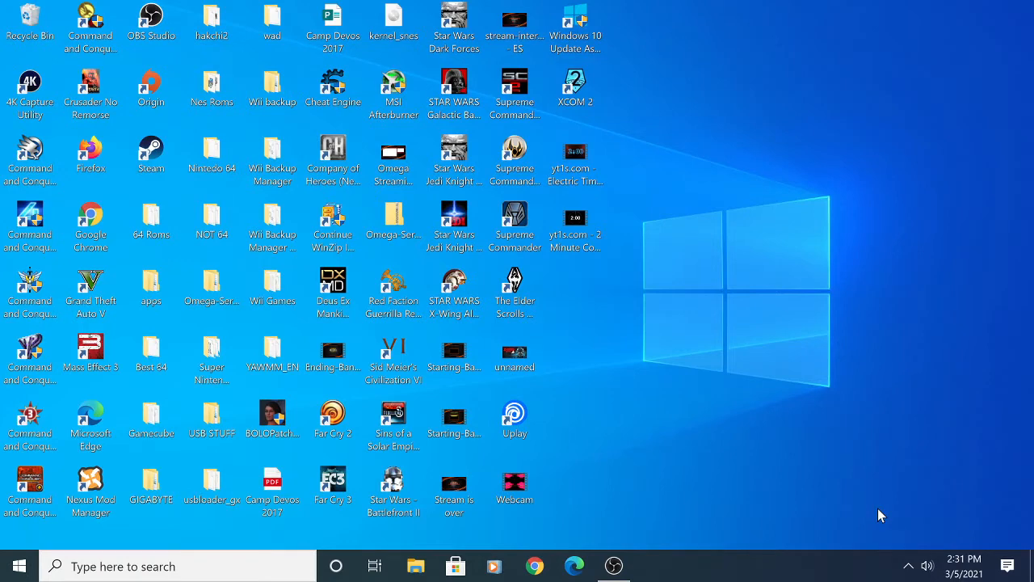
Search the Start menu for 'power and' to find Power & sleep settings
left_click(20, 566)
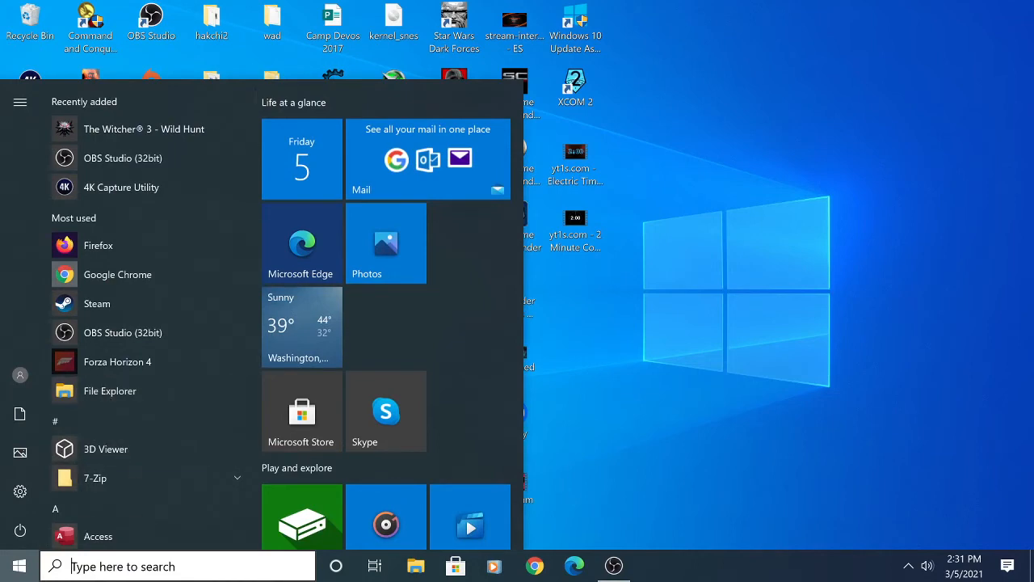
type("power and")
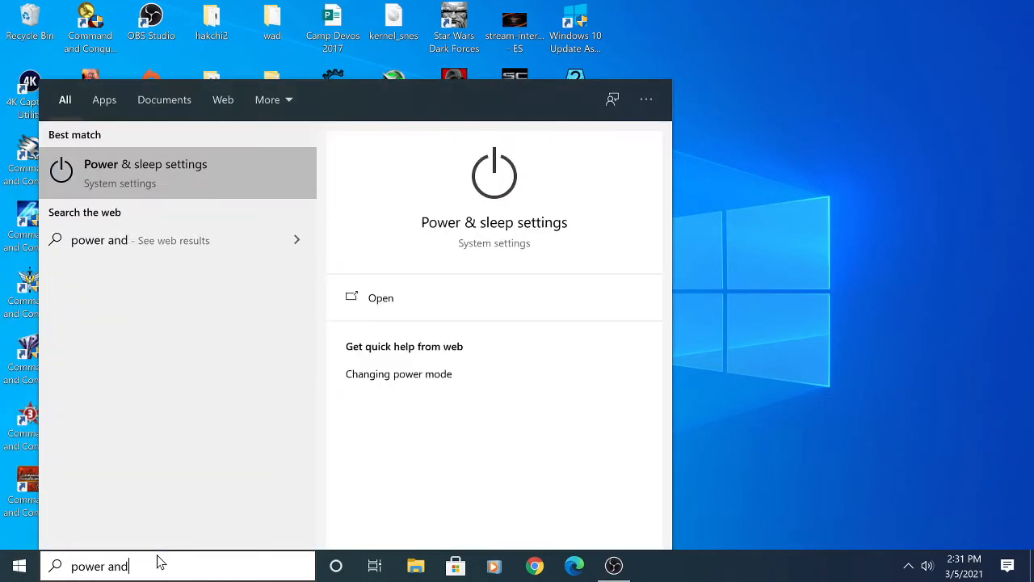
mouse_move(170, 210)
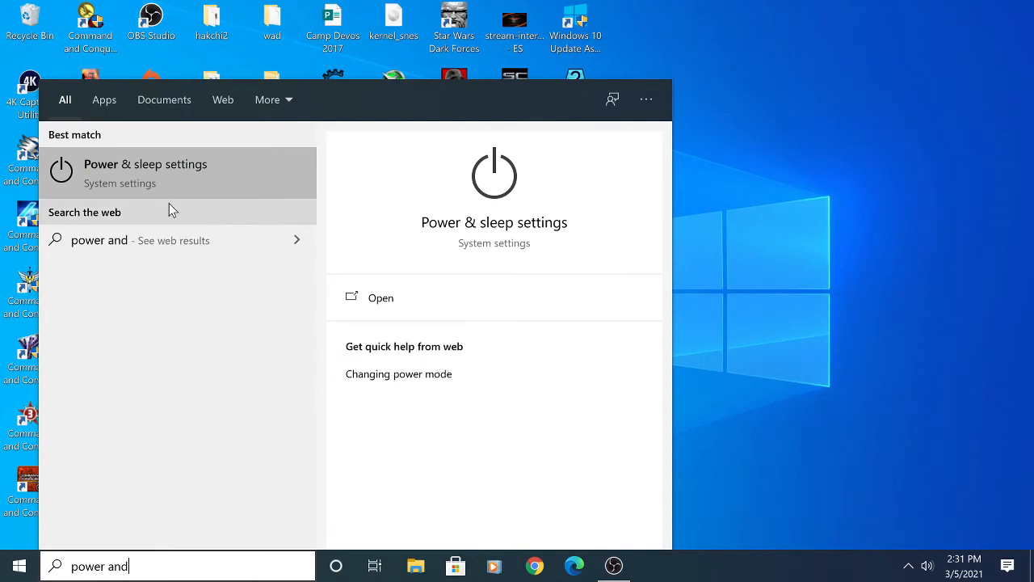
Open Power Options from Power & sleep, view the High performance plan settings, then cancel
left_click(145, 164)
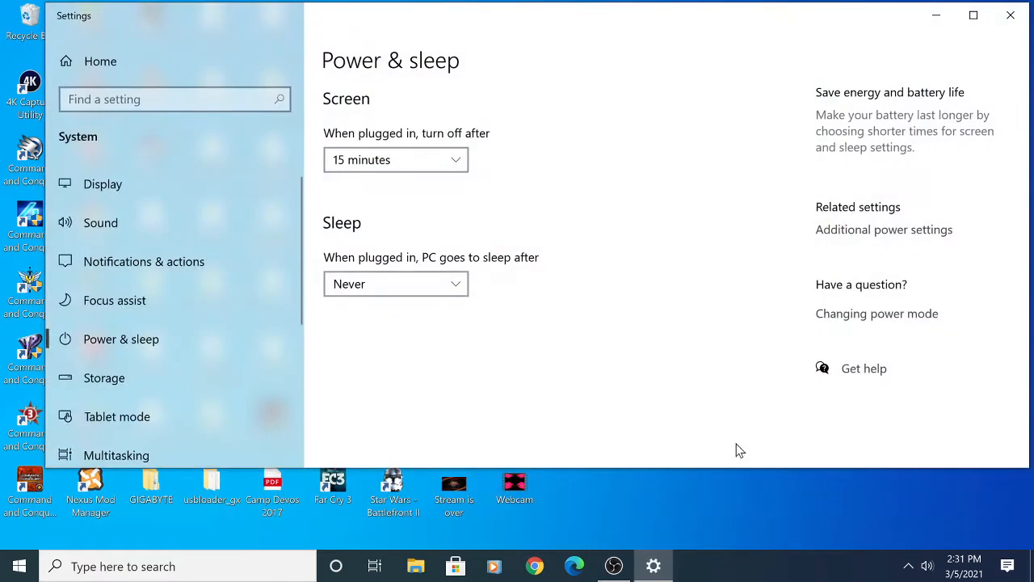
mouse_move(744, 272)
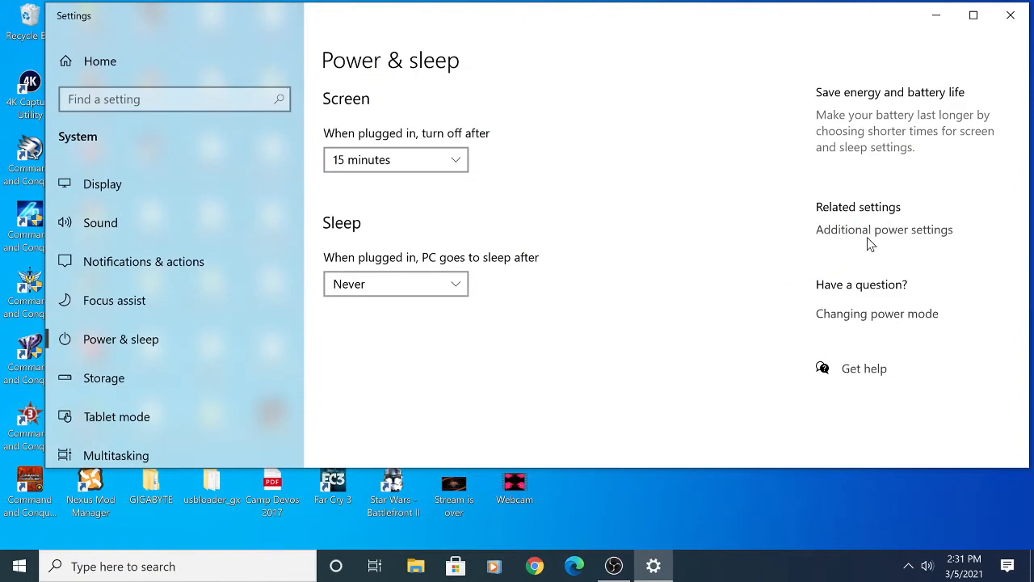
left_click(884, 229)
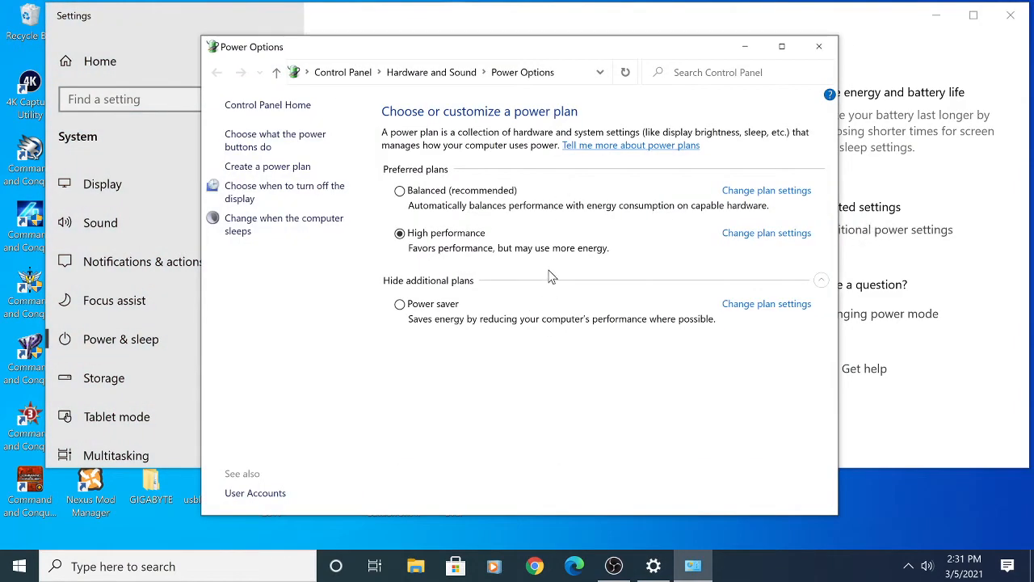
left_click(766, 232)
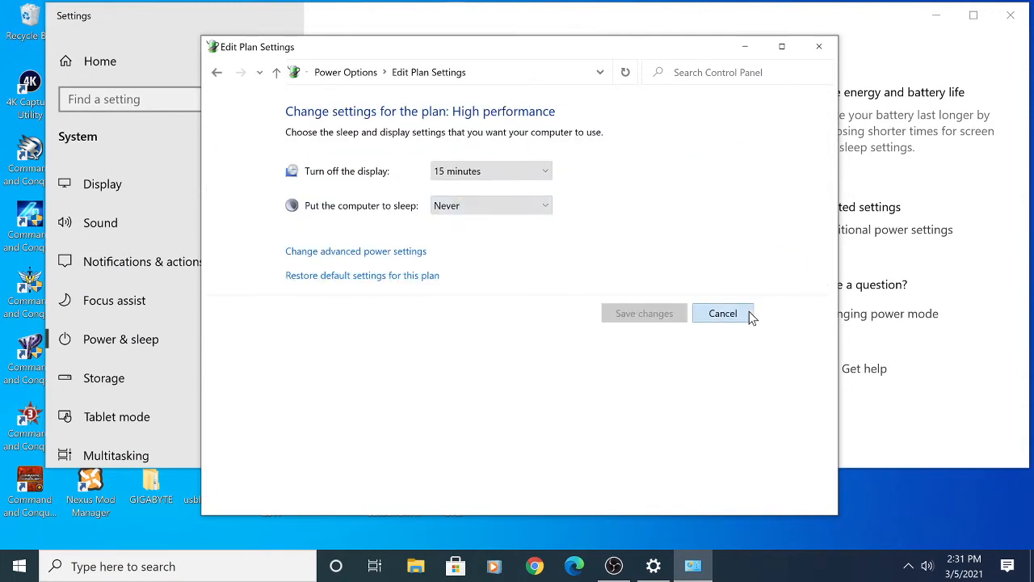
left_click(722, 313)
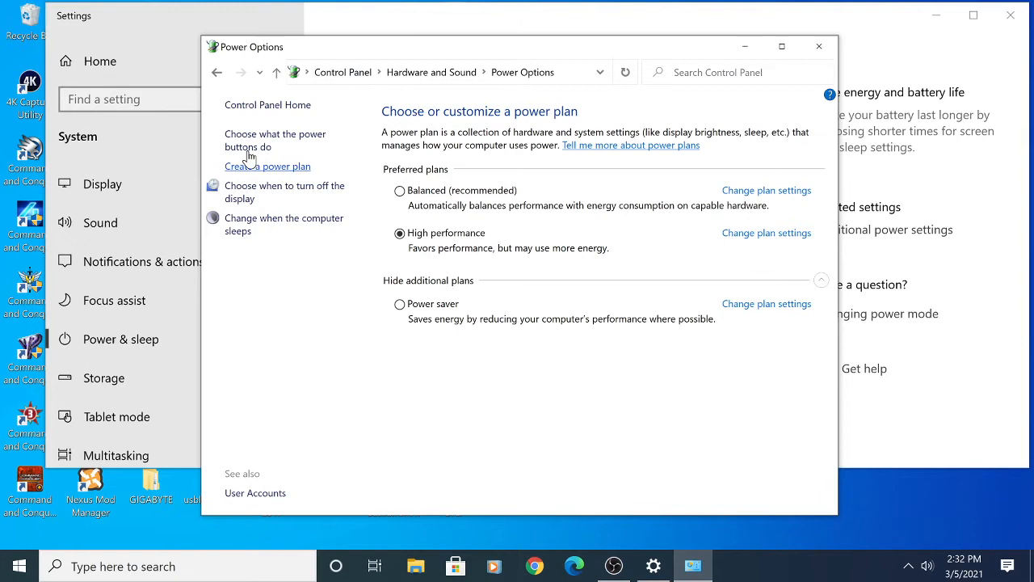
Open the power button options and unlock shutdown settings, keeping fast startup unchecked
left_click(274, 140)
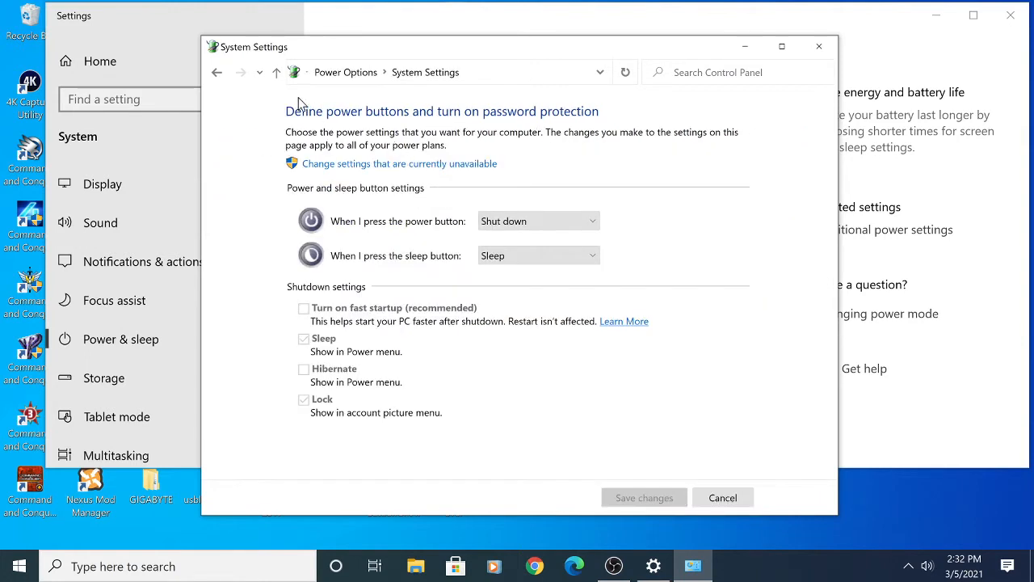
mouse_move(267, 107)
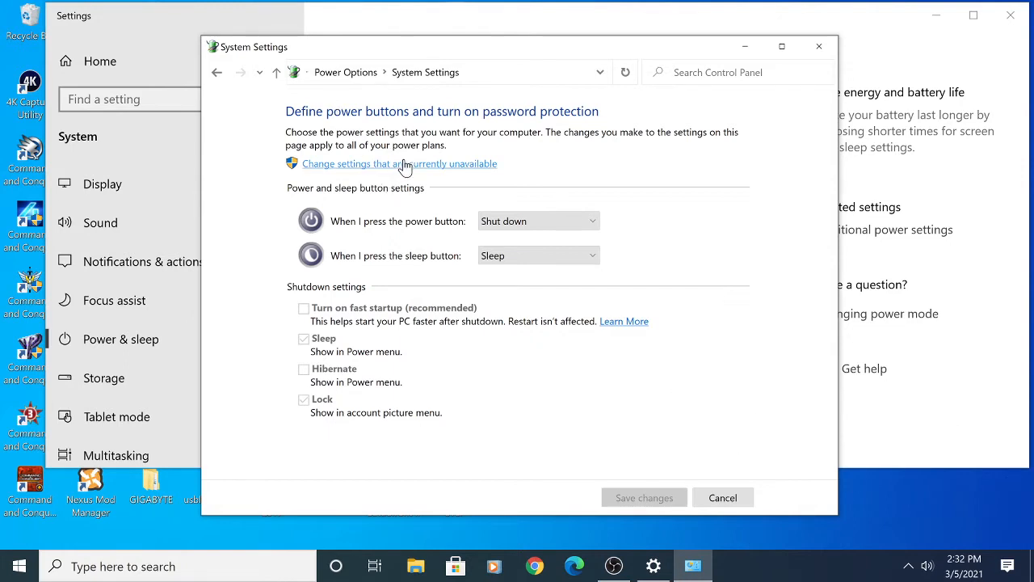
left_click(399, 163)
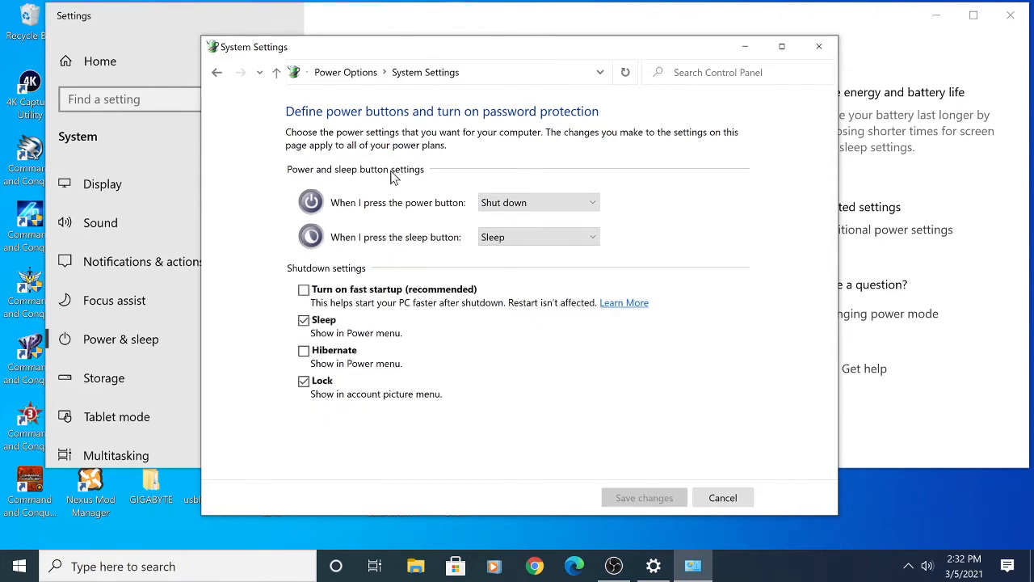
mouse_move(529, 178)
type("device manager")
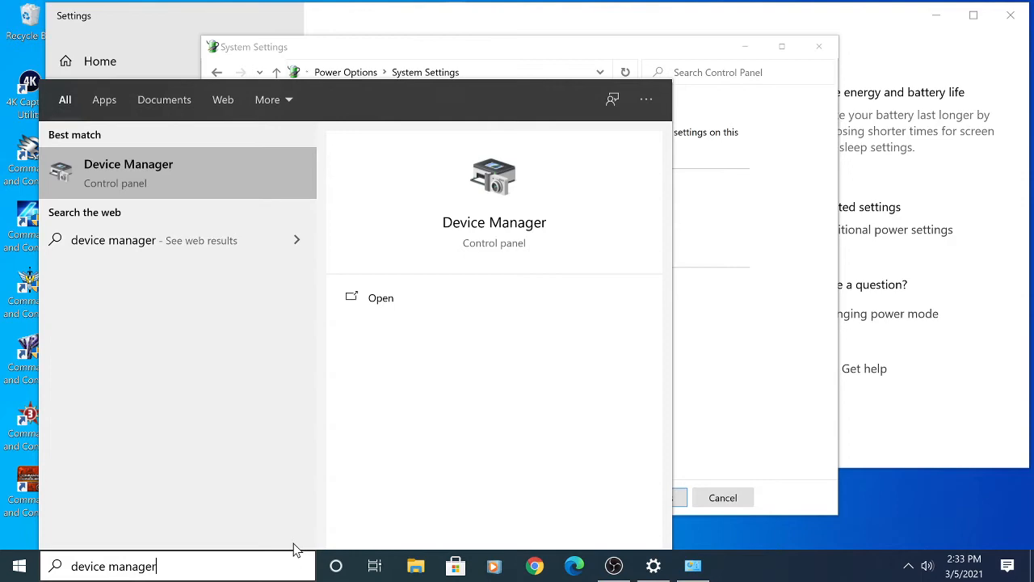
mouse_move(149, 174)
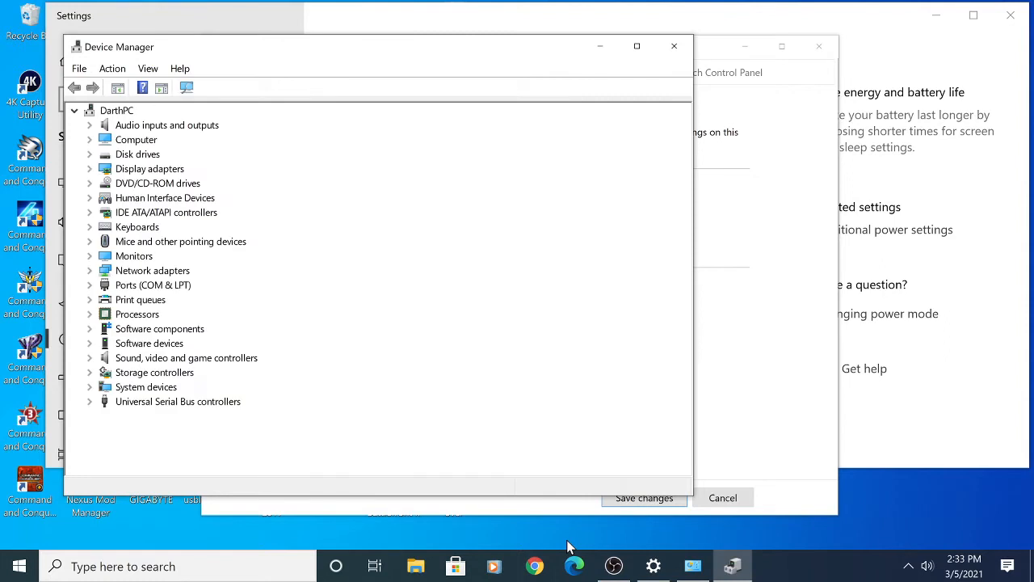
mouse_move(20, 404)
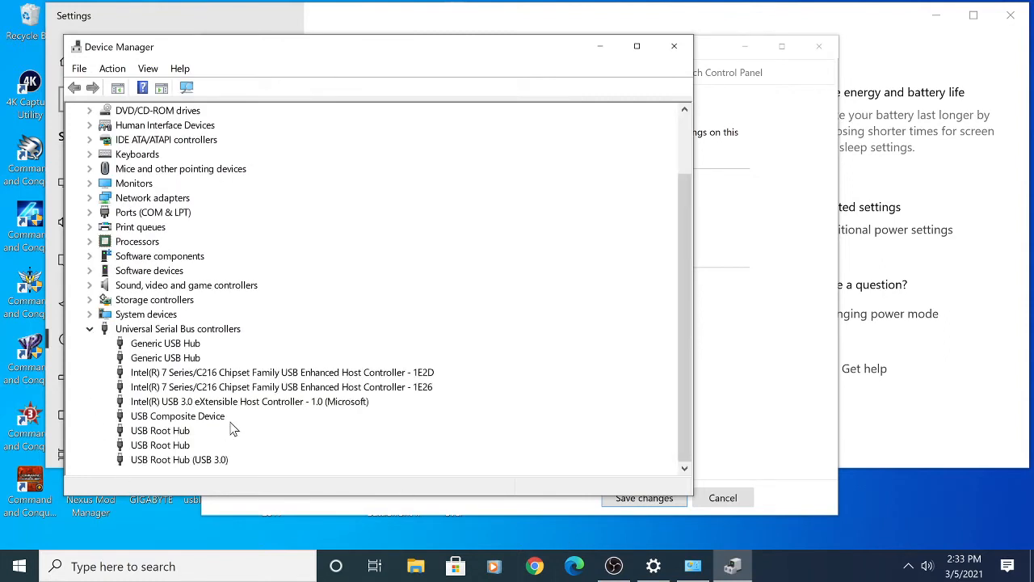
Right-click USB Root Hub (USB 3.0) under Universal Serial Bus controllers
right_click(179, 459)
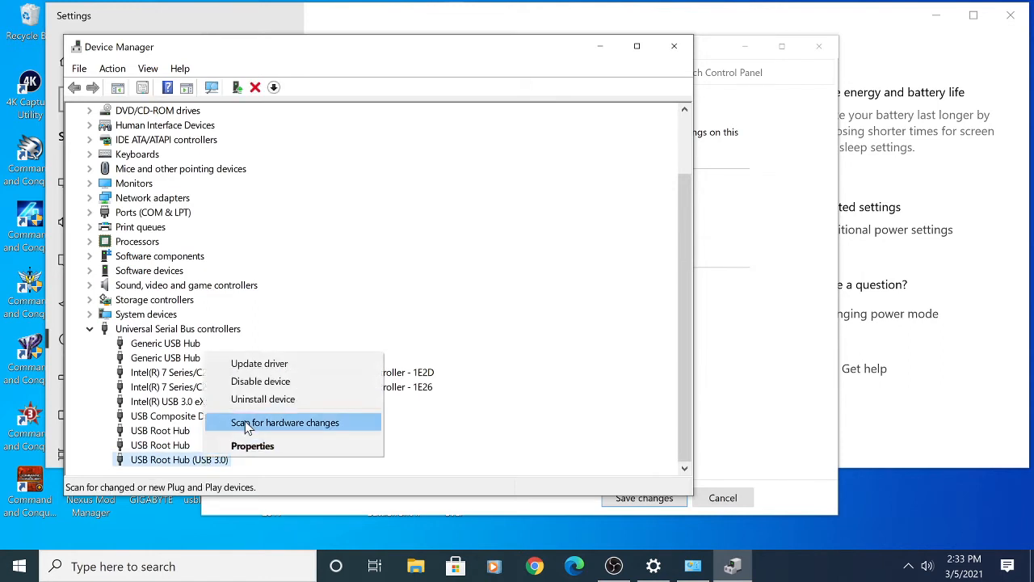
Uncheck 'Allow the computer to turn off this device to save power' for USB Root Hub (USB 3.0)
left_click(253, 445)
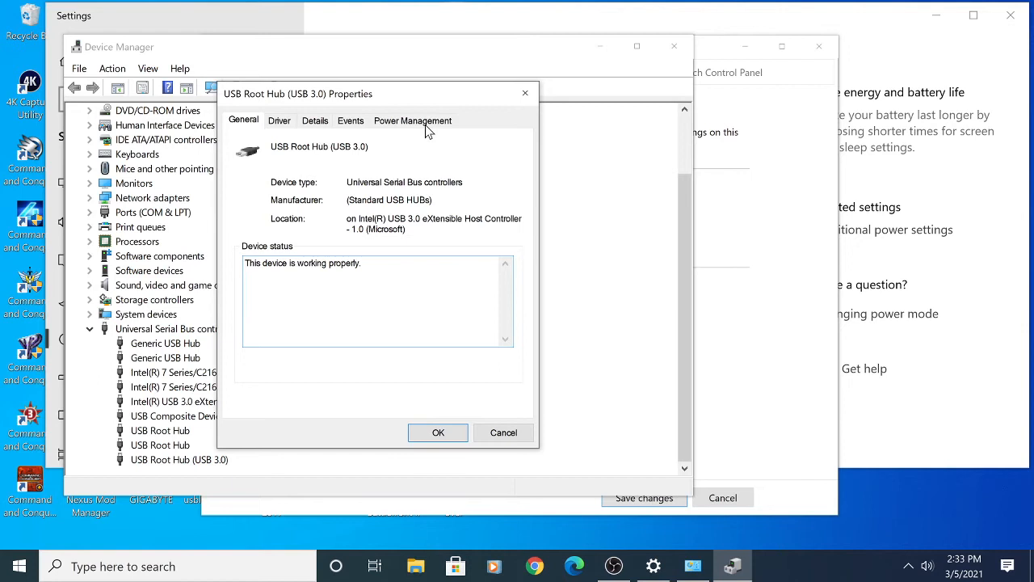
left_click(413, 120)
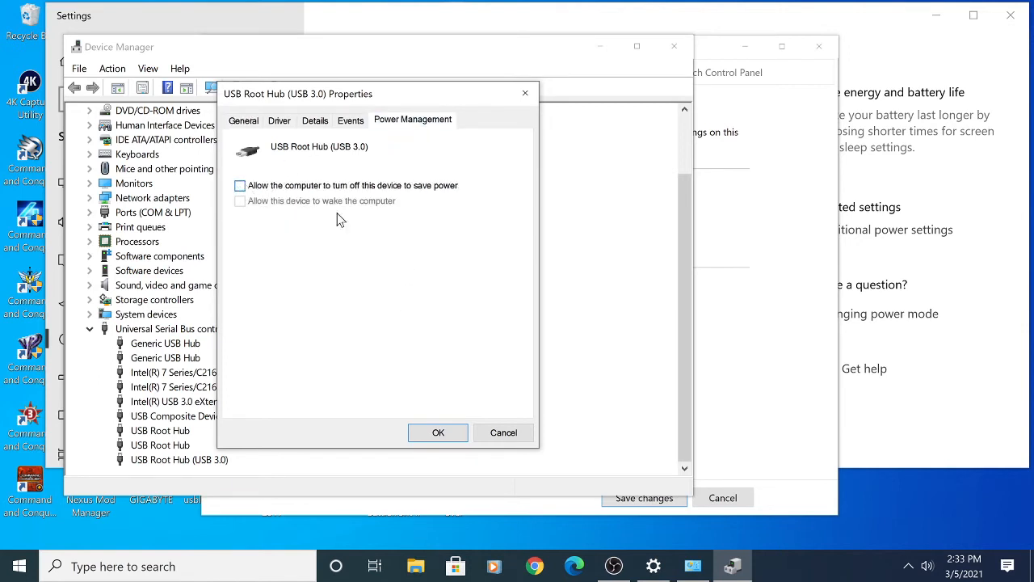
left_click(438, 432)
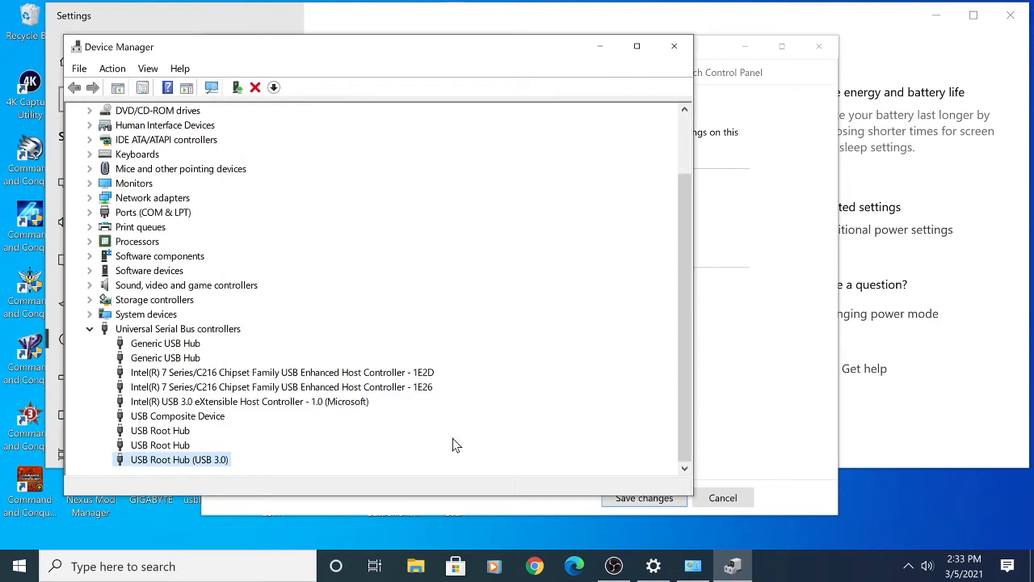